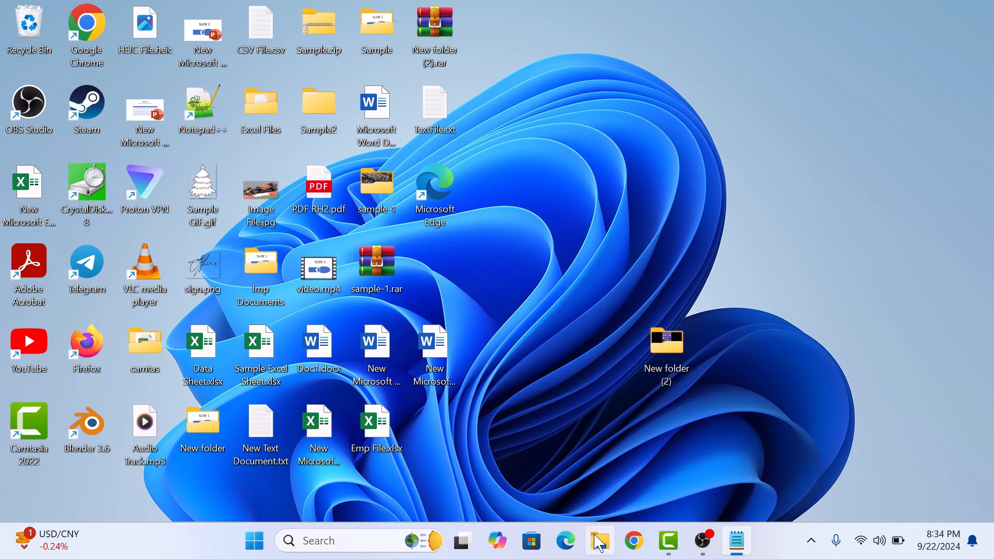
Step: Launch File Explorer from the taskbar, opening on the Pictures folder
{"action": "left_click", "coordinate": [600, 540]}
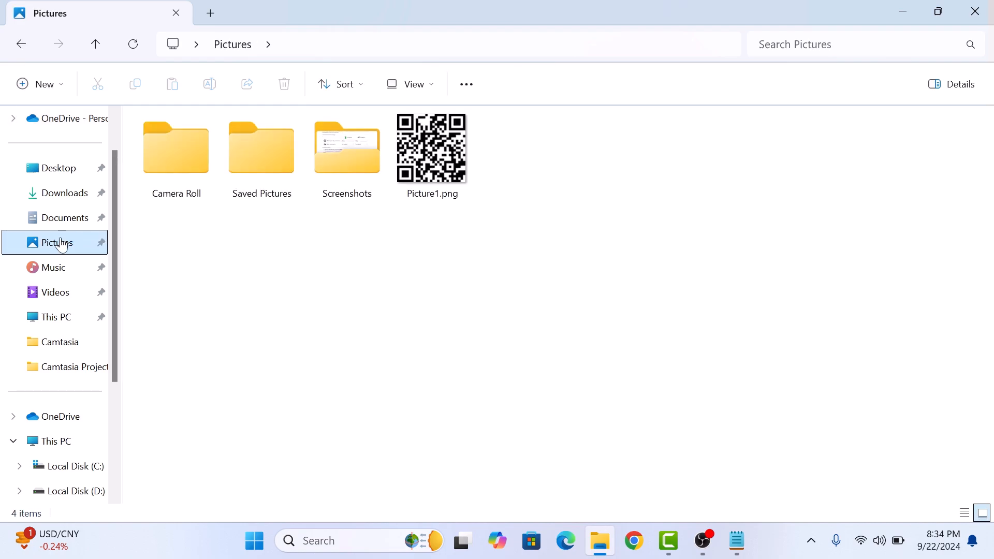
{"action": "mouse_move", "coordinate": [144, 263]}
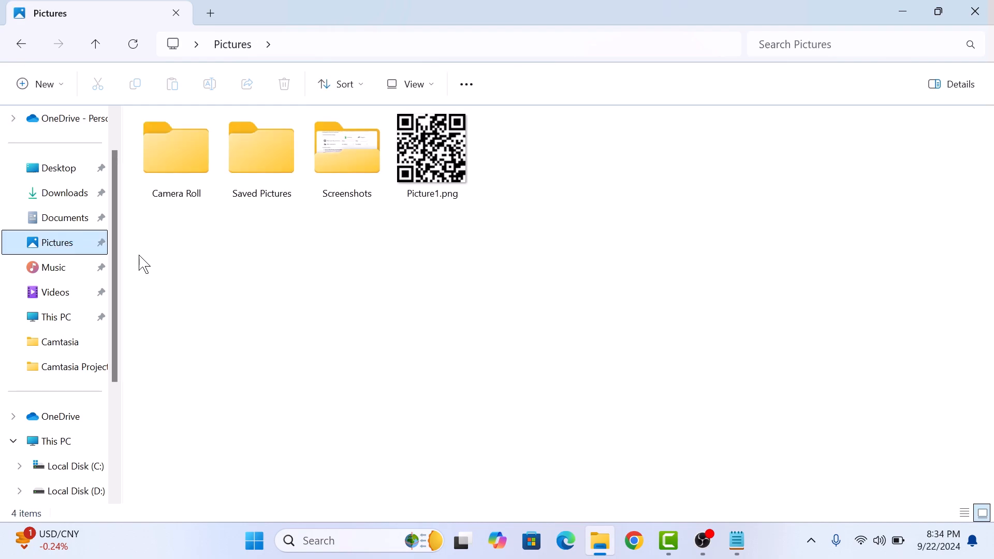
Step: Open the Screenshots folder in Pictures to list its 312 screenshot images
{"action": "double_click", "coordinate": [347, 147]}
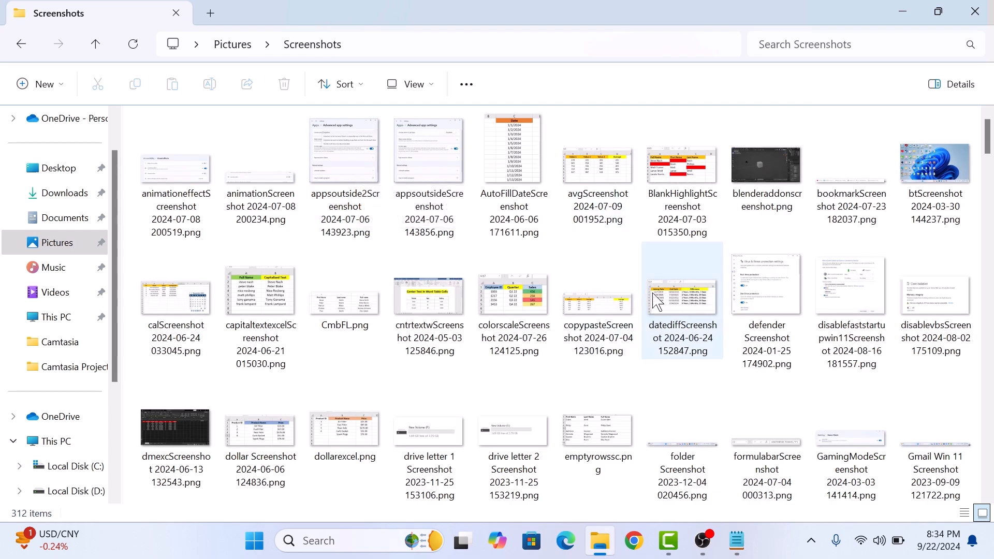
{"action": "mouse_move", "coordinate": [658, 303]}
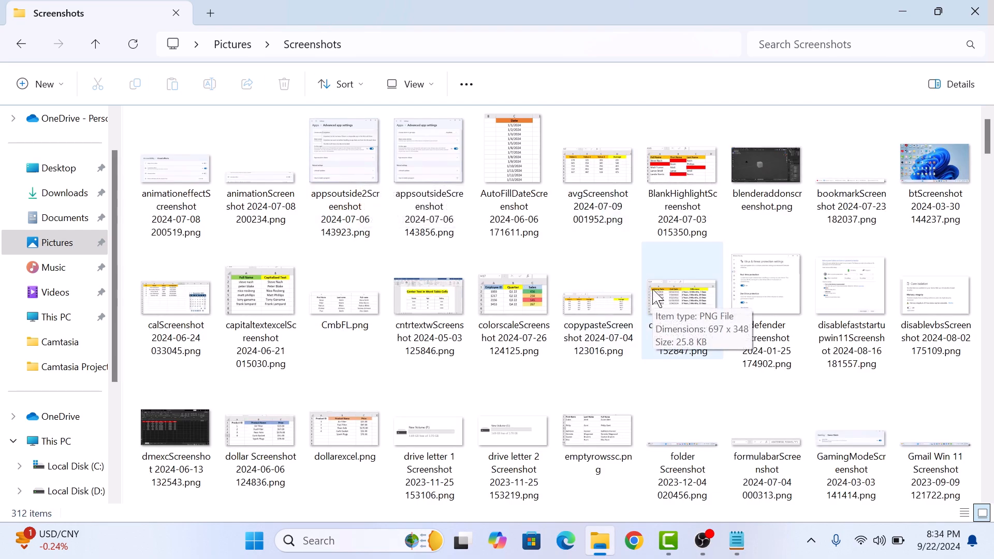